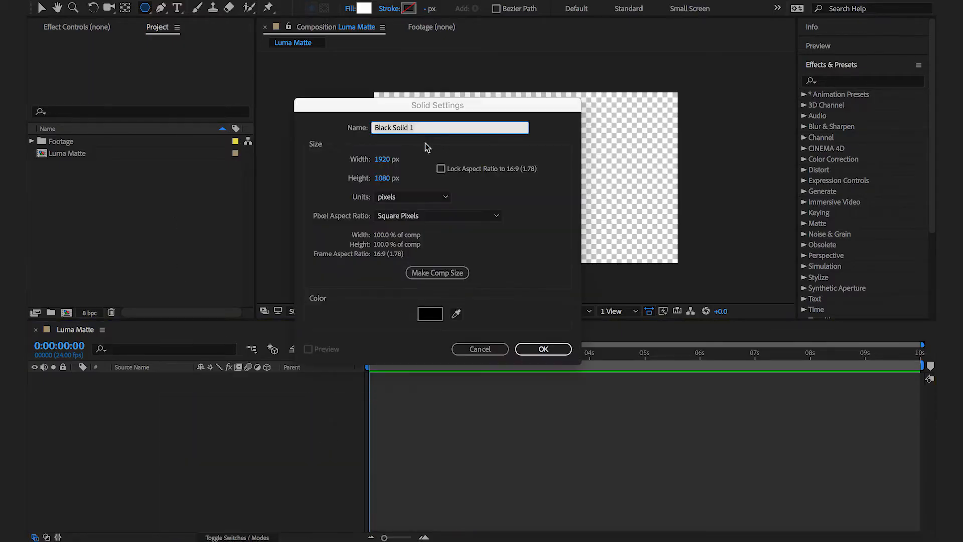
Step: Create a black full-frame solid, draw a white triangle, and pre-compose both as 'Triangle'
left_click(542, 349)
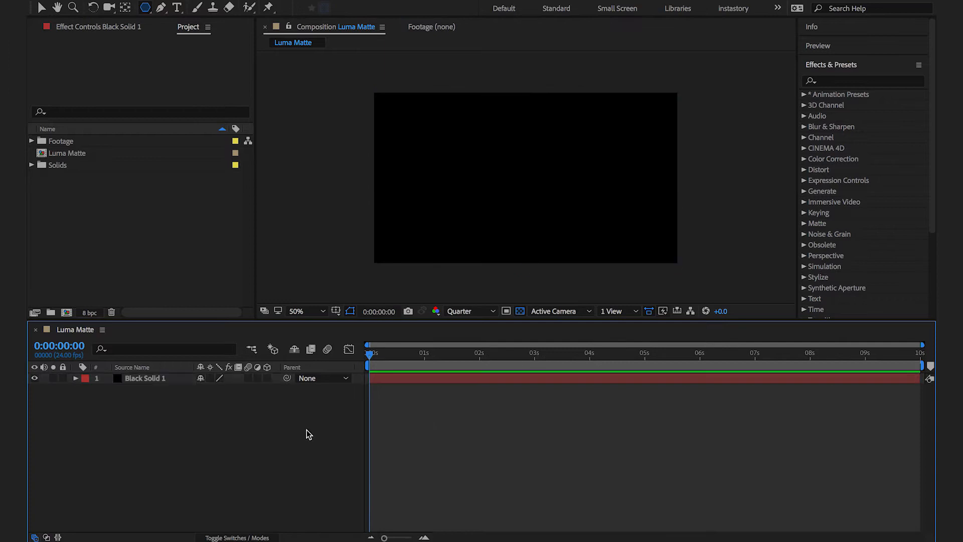
left_click(145, 8)
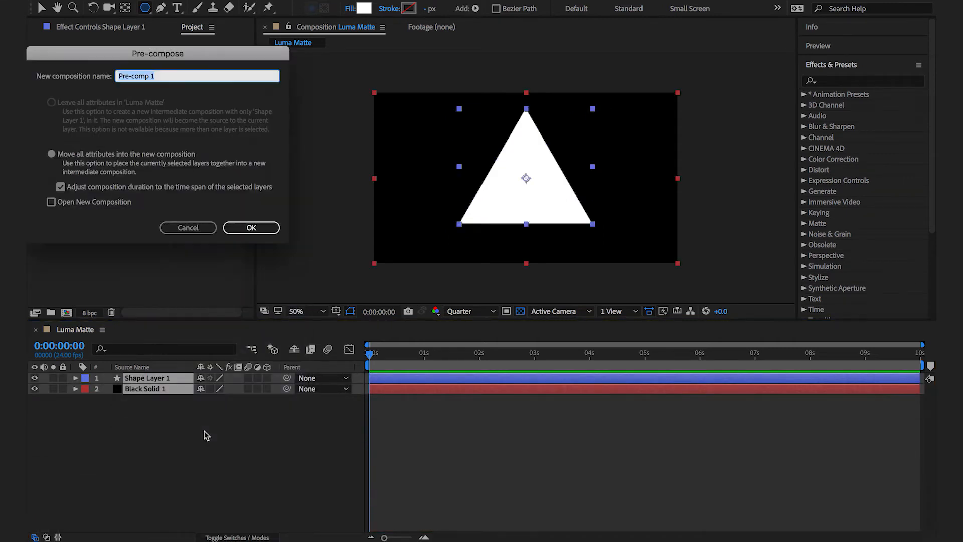
left_click(251, 228)
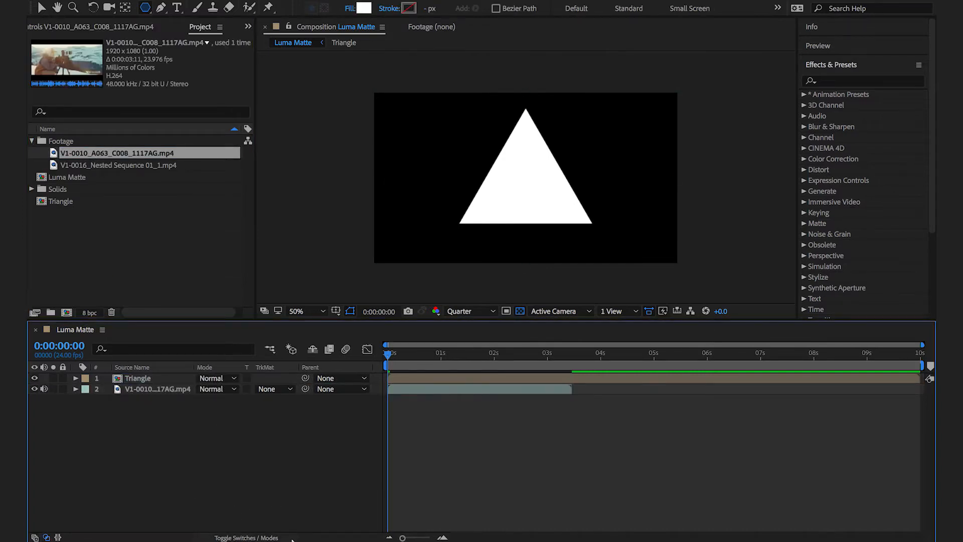
Step: Set the first footage clip's track matte to Luma Matte 'Triangle'
left_click(273, 389)
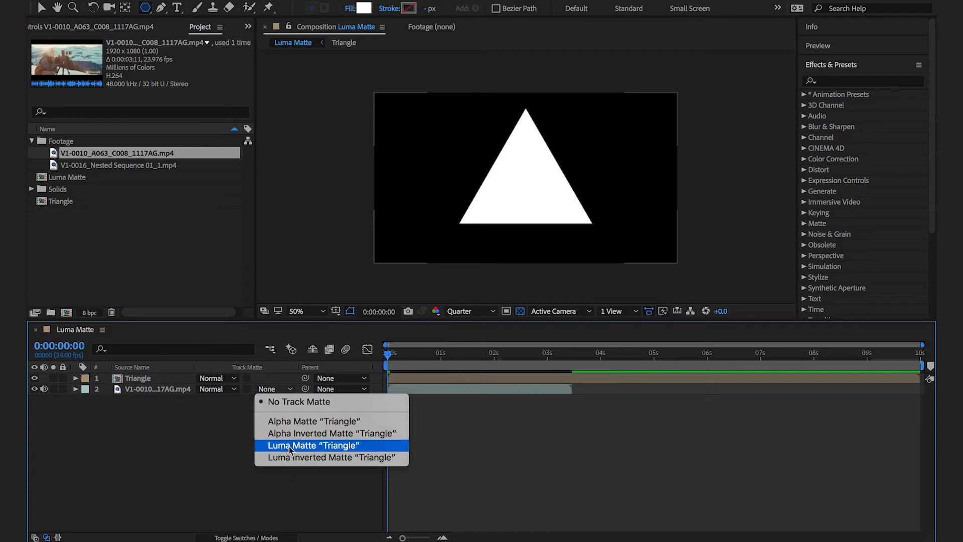
left_click(312, 445)
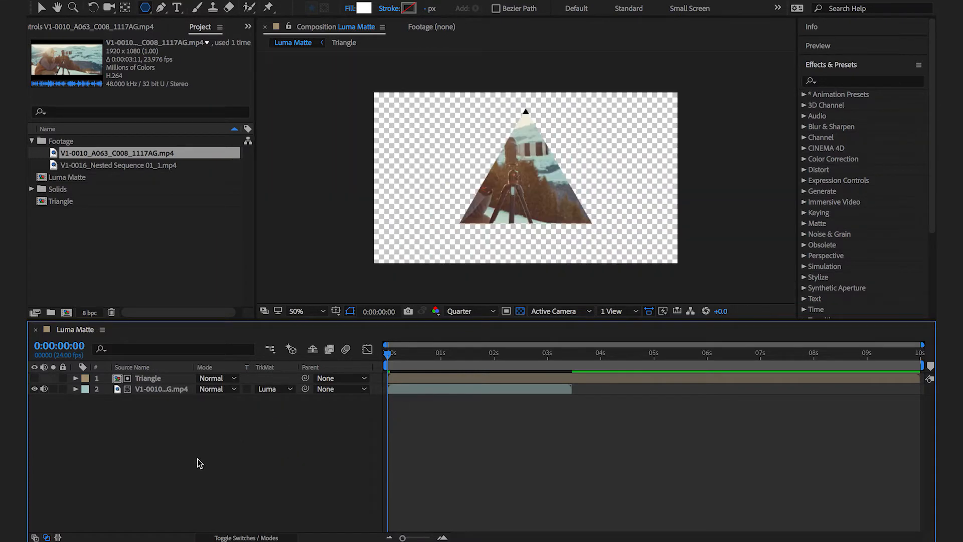
left_click(116, 164)
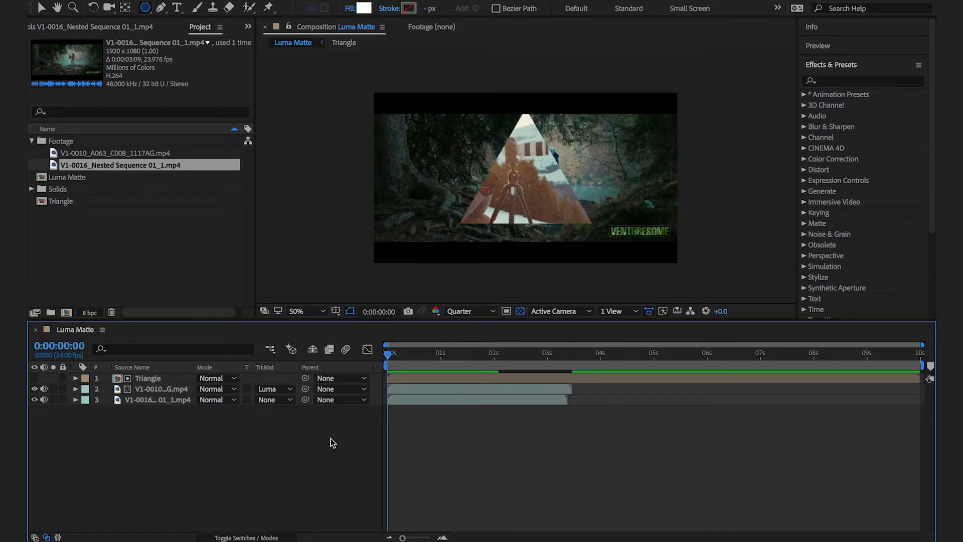
Step: Switch the first clip's track matte to Luma Inverted Matte 'Triangle'
left_click(273, 389)
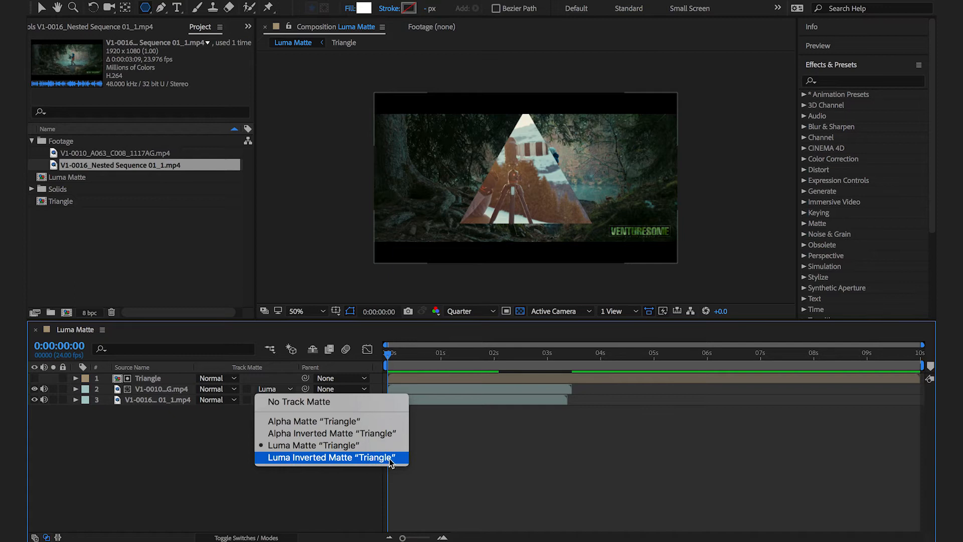
left_click(331, 457)
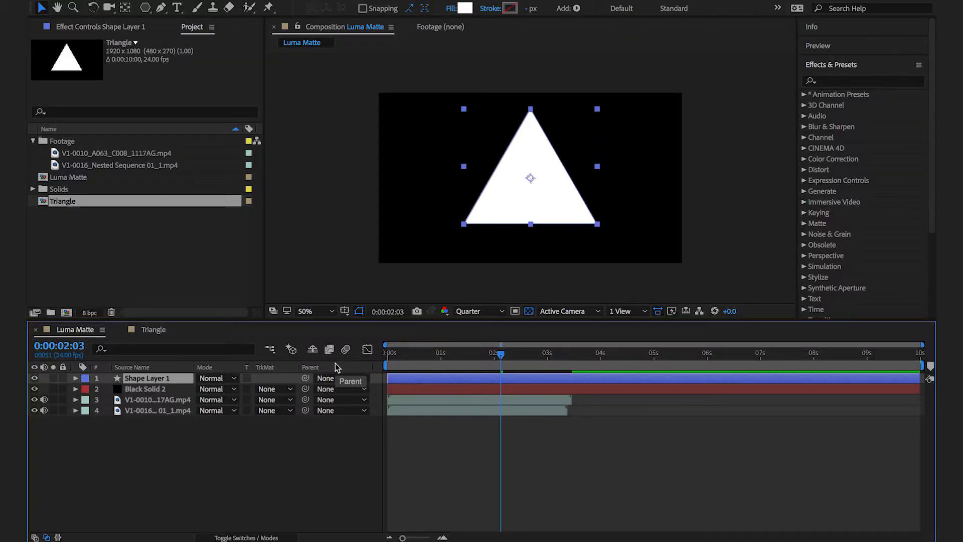
Step: Fill the triangle with a linear gradient and use 'Triangle Gradient' as the clip's luma matte
left_click(466, 9)
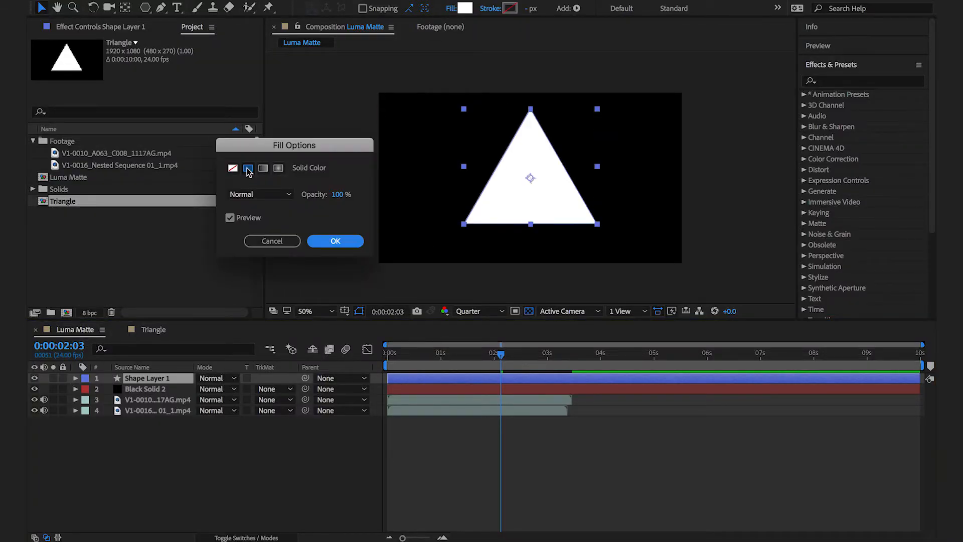
left_click(335, 240)
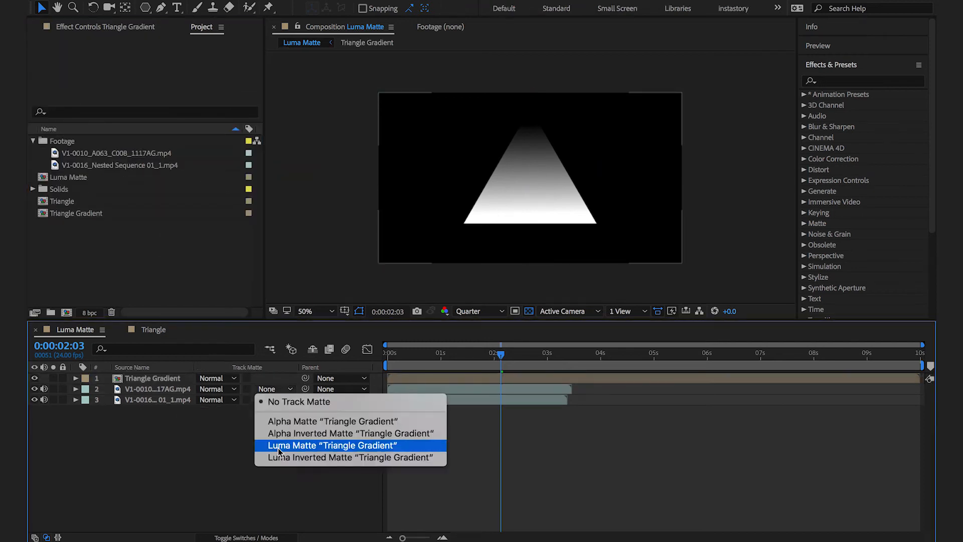
left_click(331, 445)
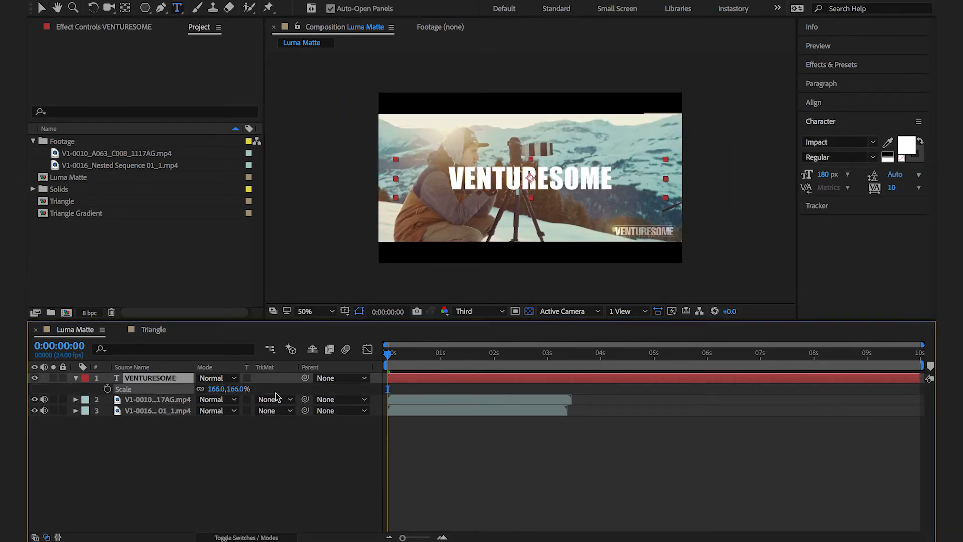
Step: Set the footage's track matte to Luma Matte, then Luma Inverted Matte 'VENTURESOME'
left_click(274, 400)
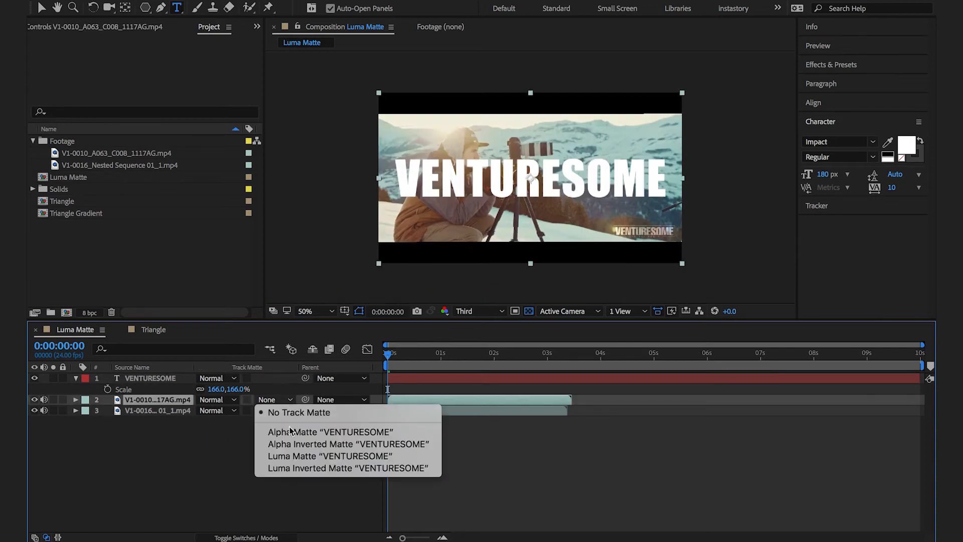
left_click(293, 456)
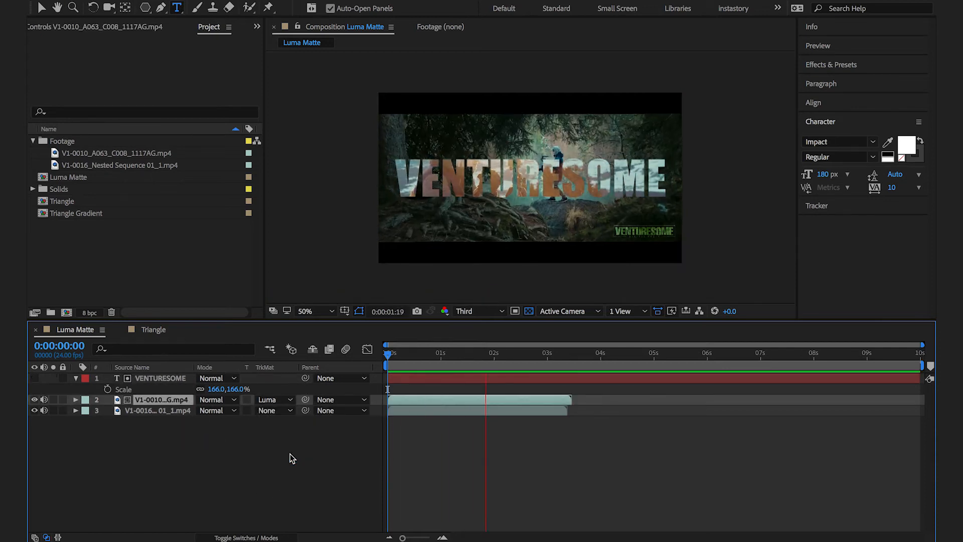
left_click(271, 399)
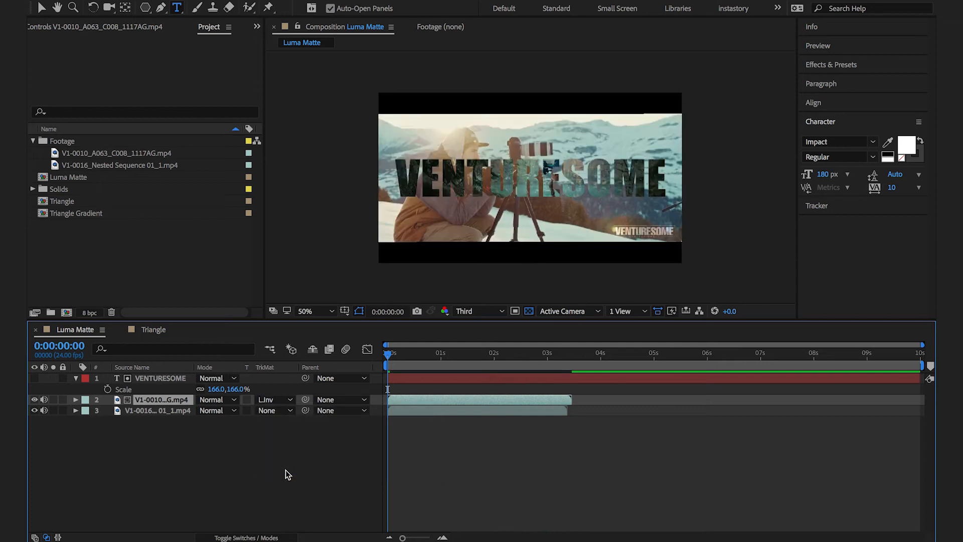
left_click(160, 400)
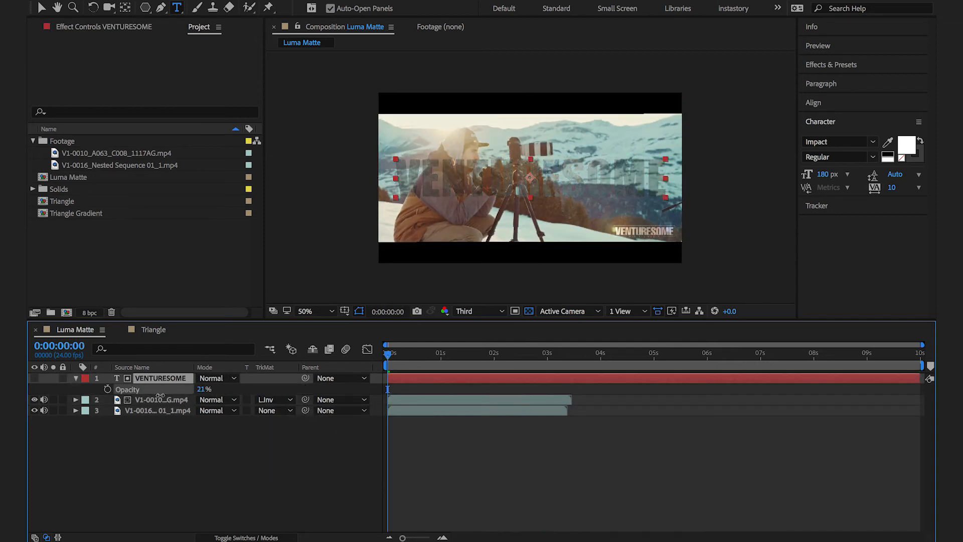
Step: Restore the title's opacity to 100% and colour the text a muted red
left_click(906, 144)
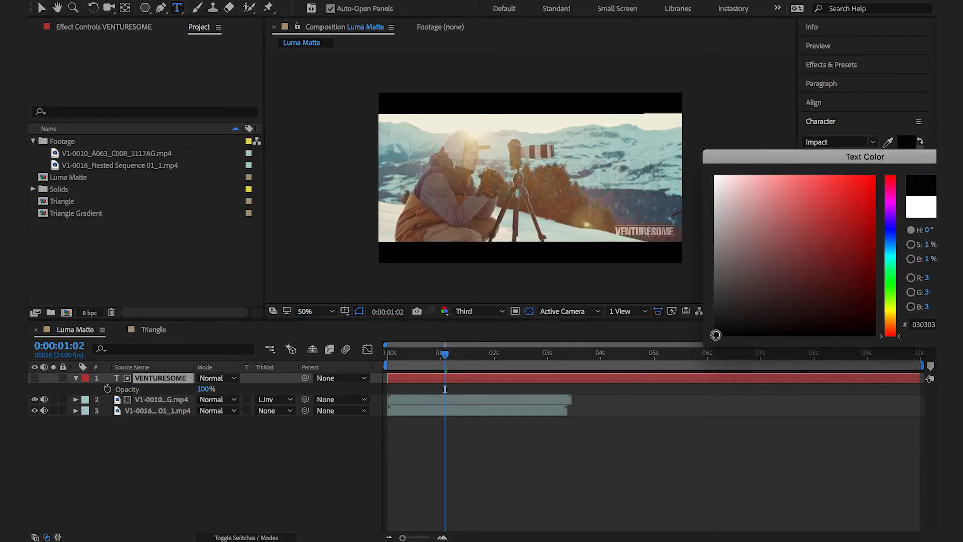
left_click(808, 192)
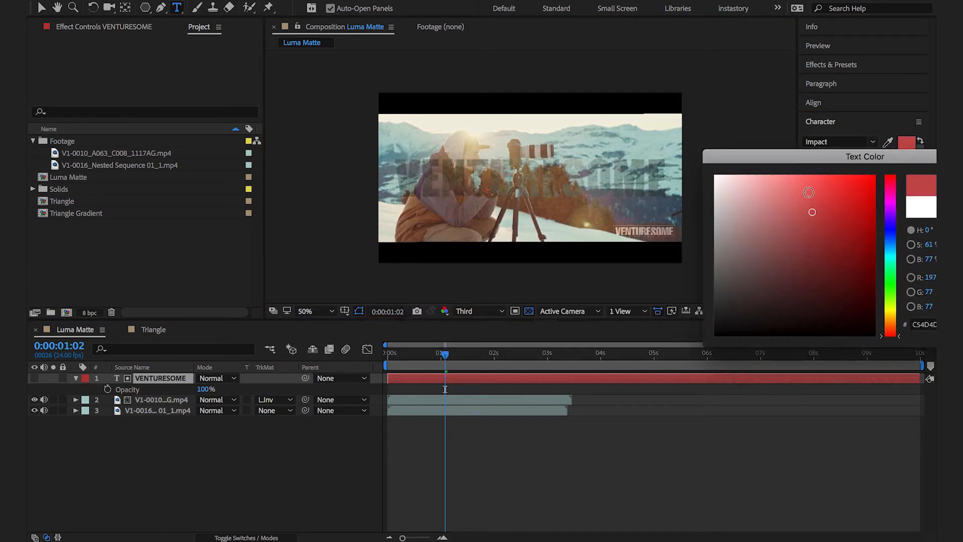